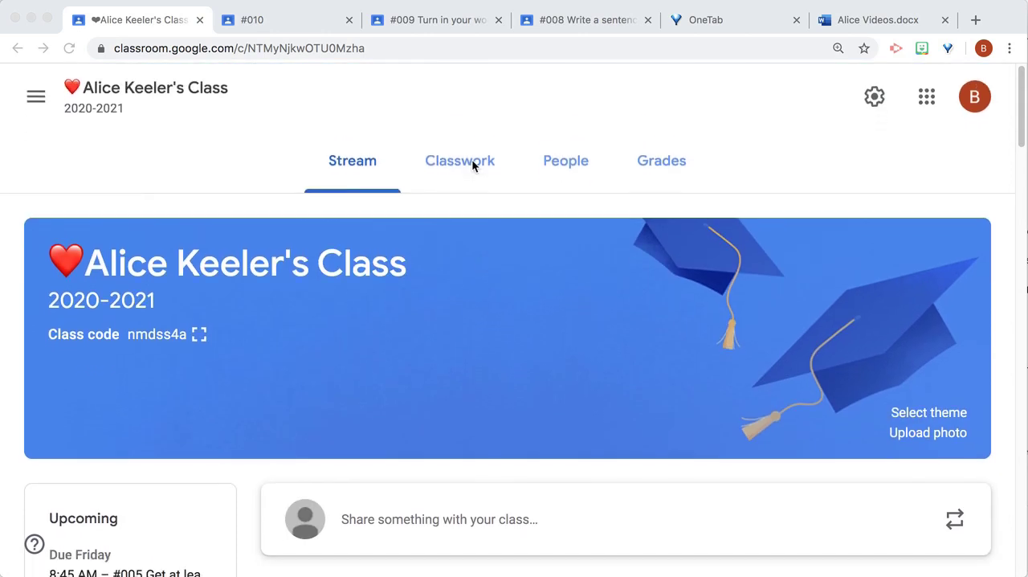
Step: From Classwork, open the class's Google Calendar showing the week of March 22, 2020
click(460, 159)
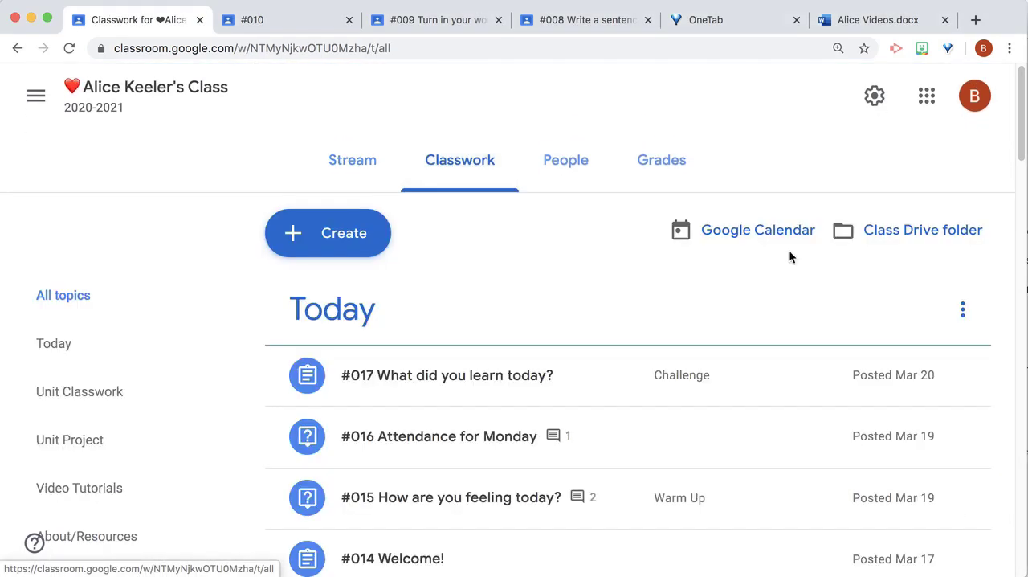
click(758, 229)
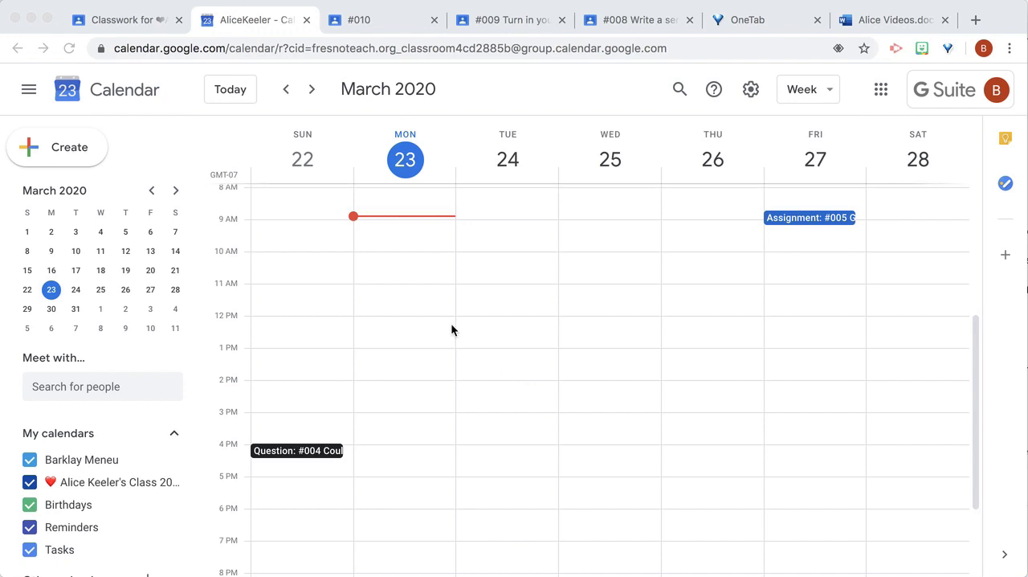
mouse_move(520, 266)
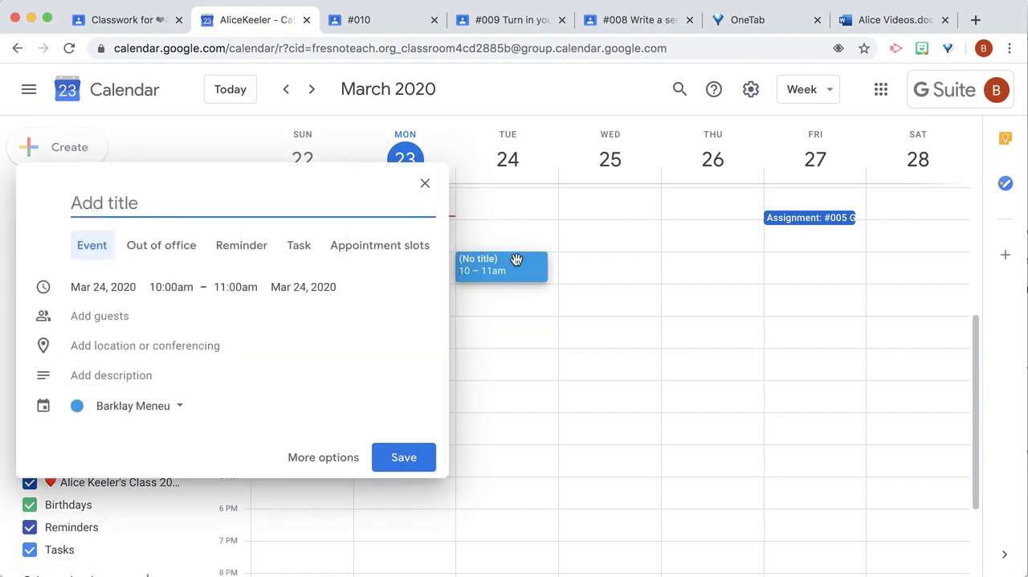
Step: Create an 'Office Hours' event Tuesday March 24 at 10am on the class calendar and open More options
text(Office Hours)
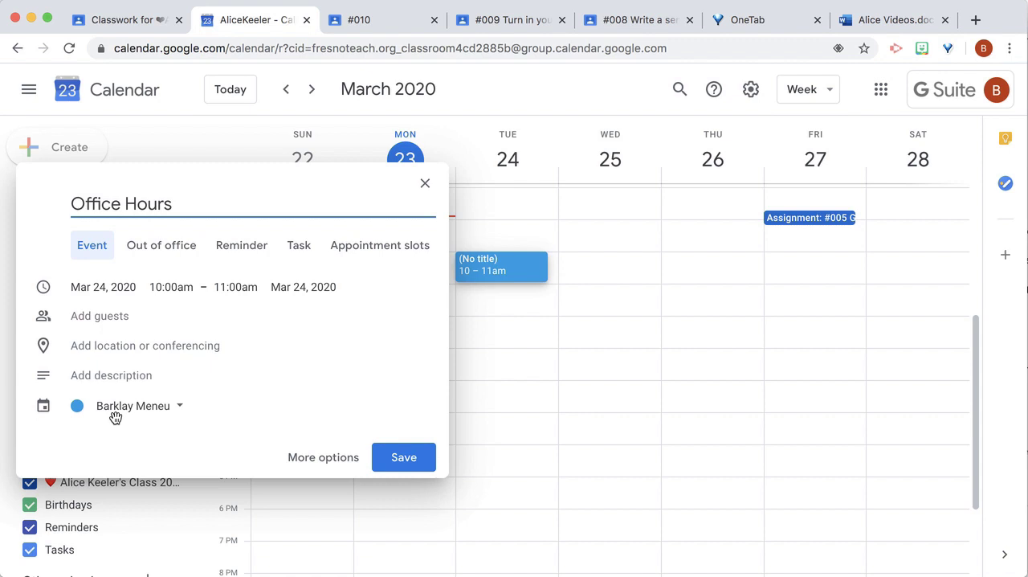
mouse_move(177, 415)
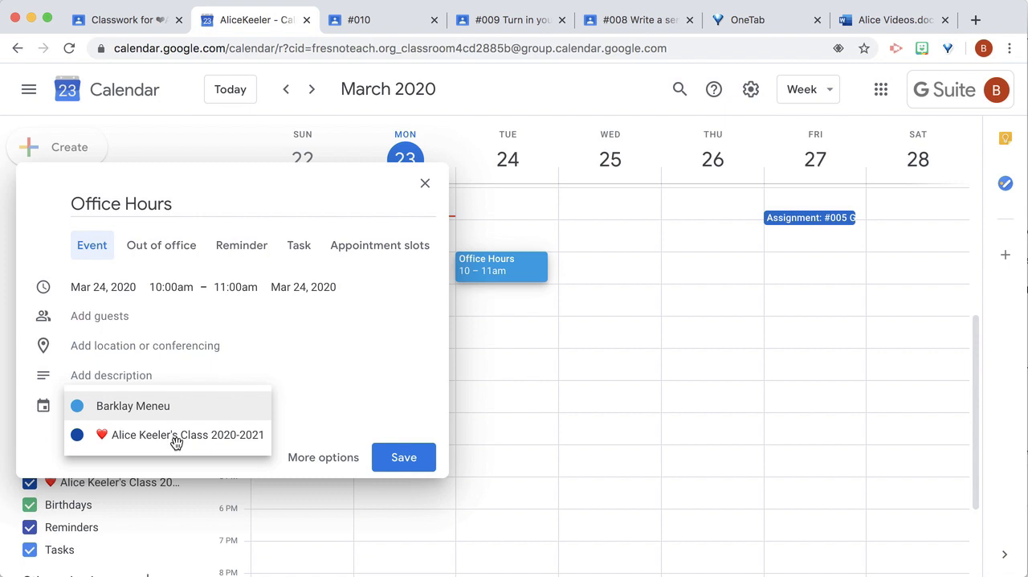
click(186, 434)
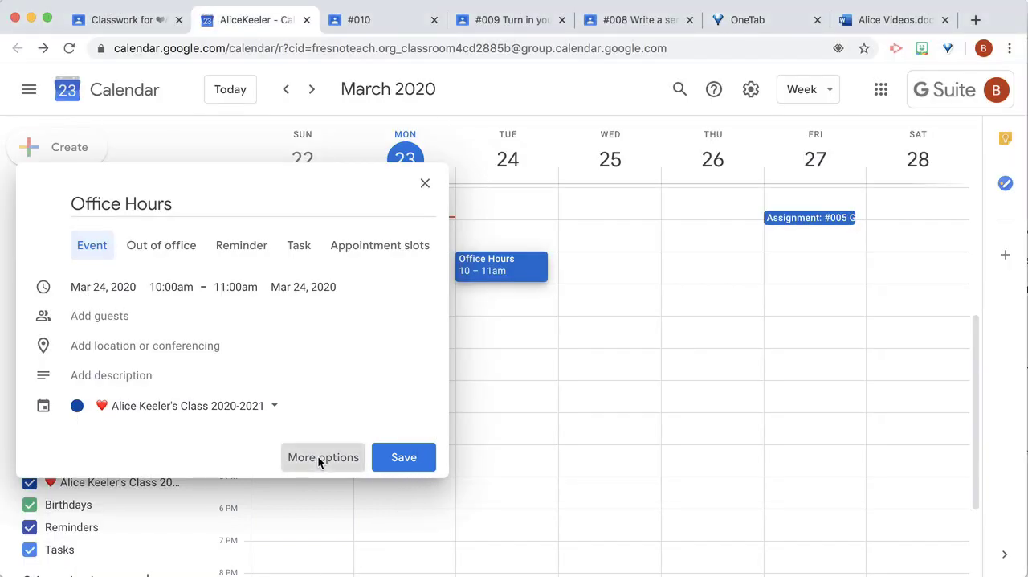
click(323, 456)
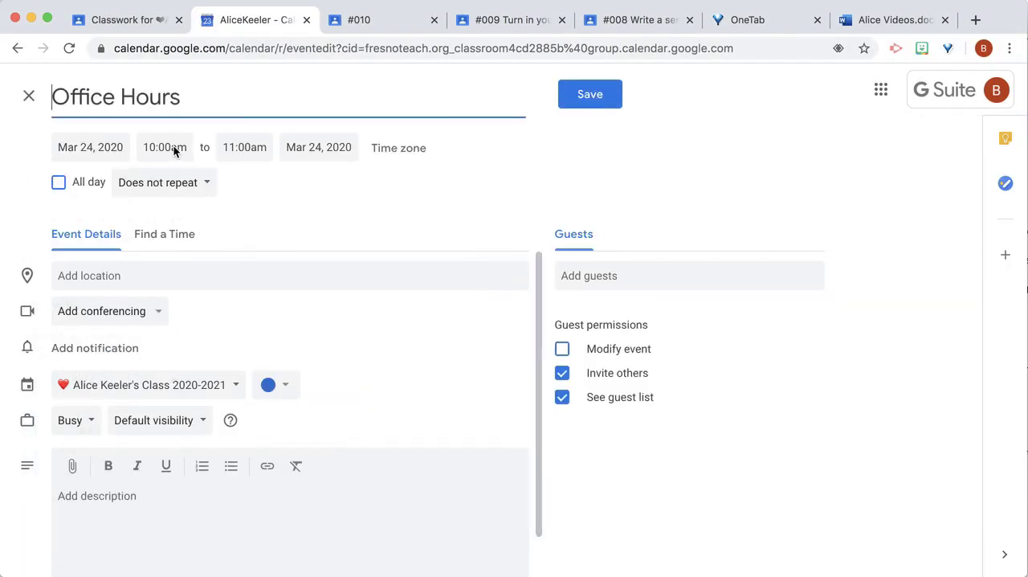
Step: End Office Hours at 10:30am, attach a Hangouts Meet link, and save the event
click(244, 148)
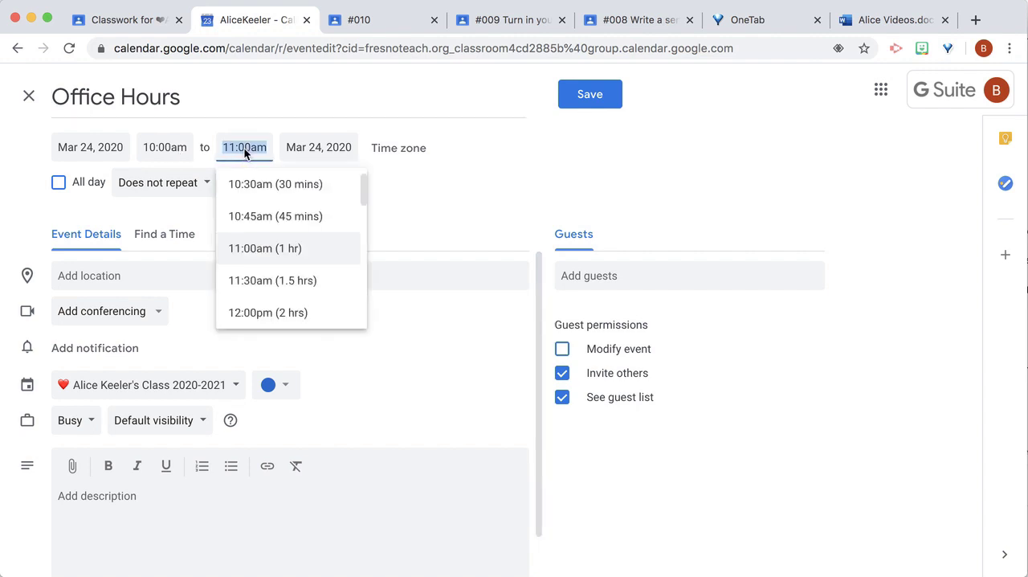
click(276, 183)
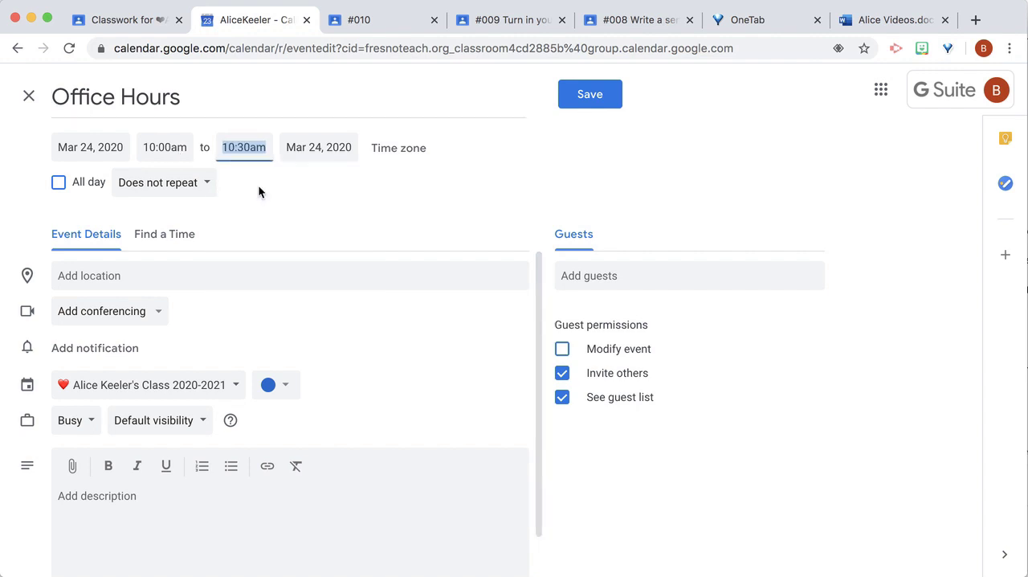
mouse_move(160, 302)
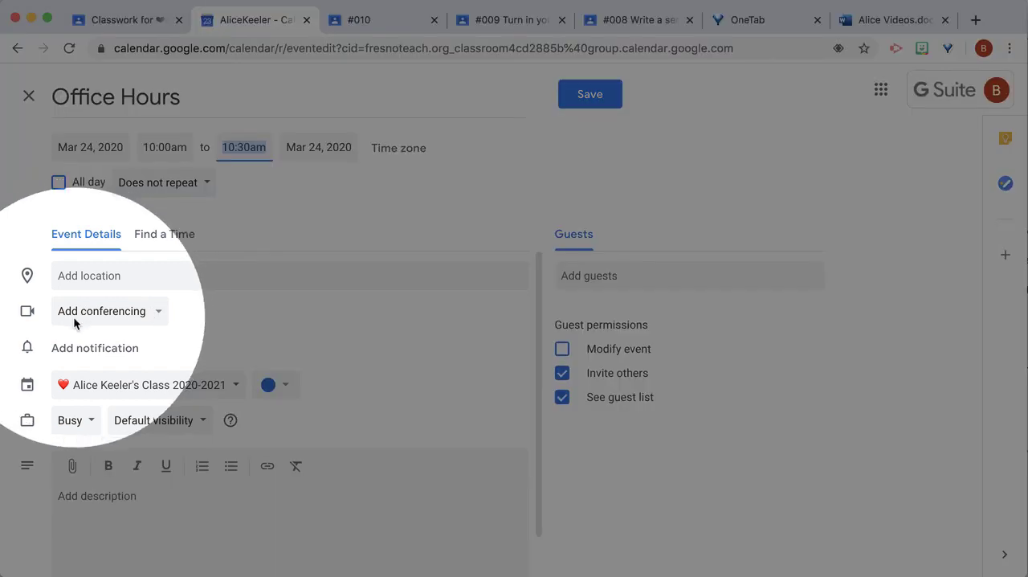
click(109, 312)
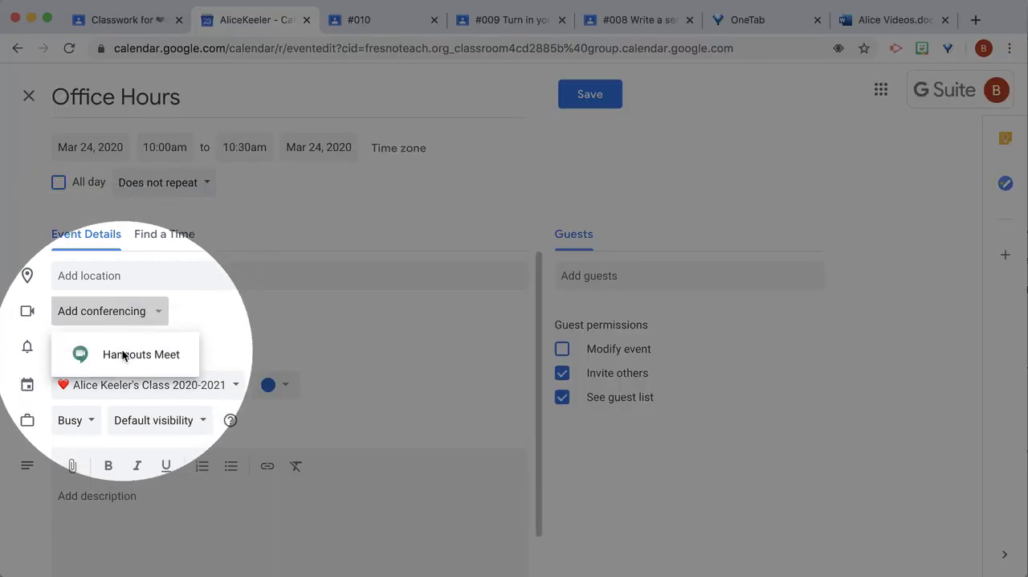
click(141, 353)
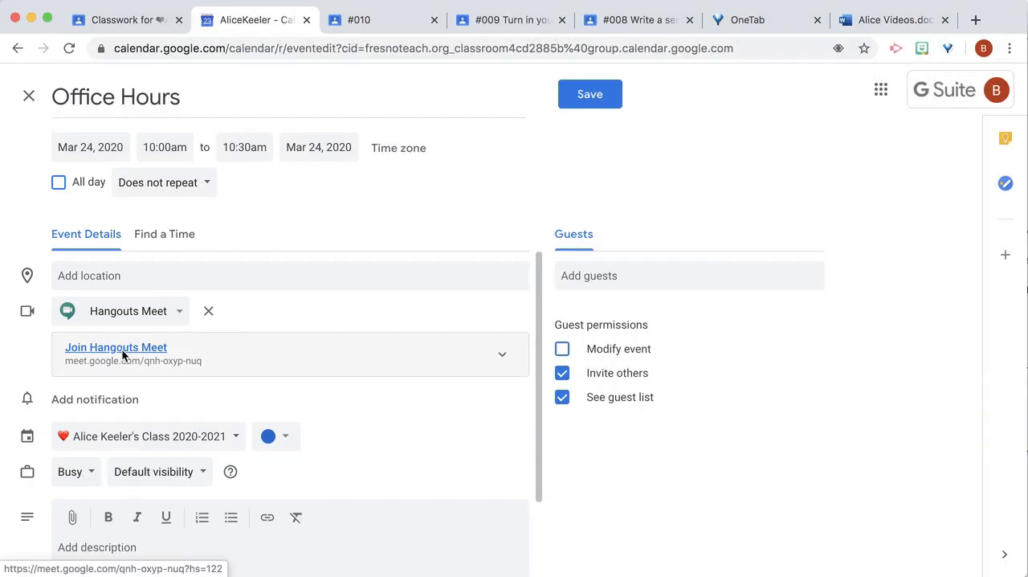
click(590, 93)
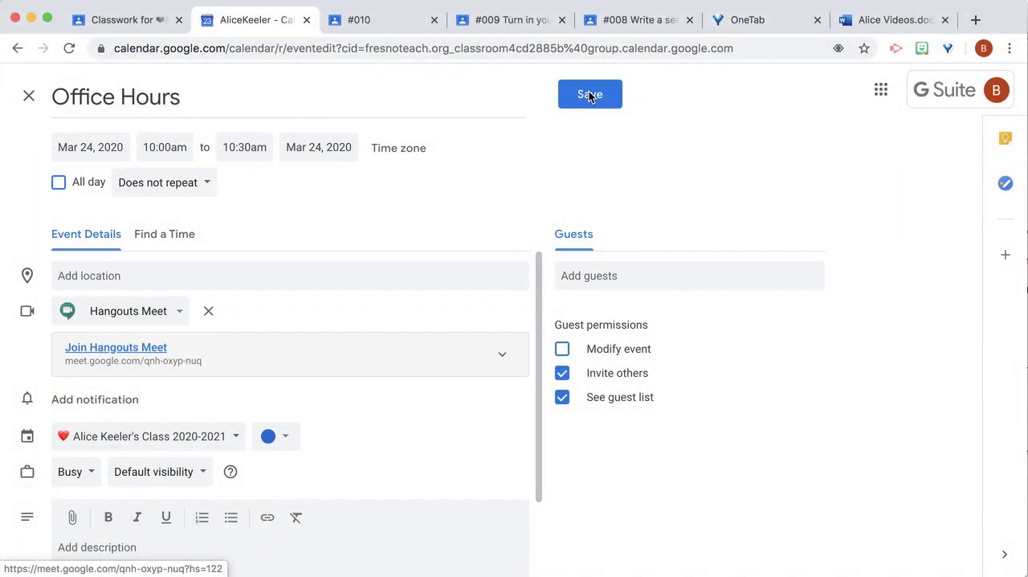
click(590, 94)
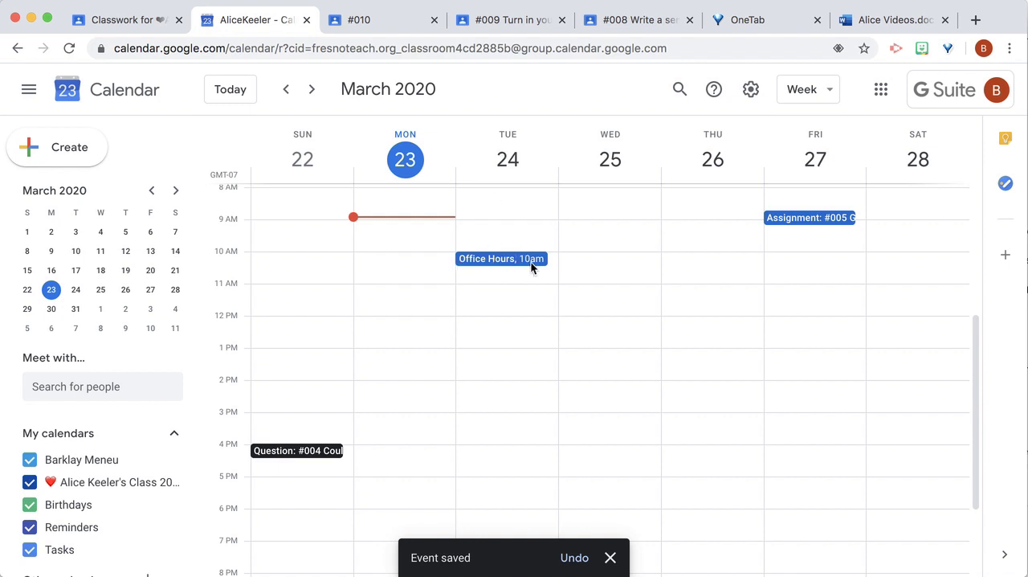
mouse_move(506, 259)
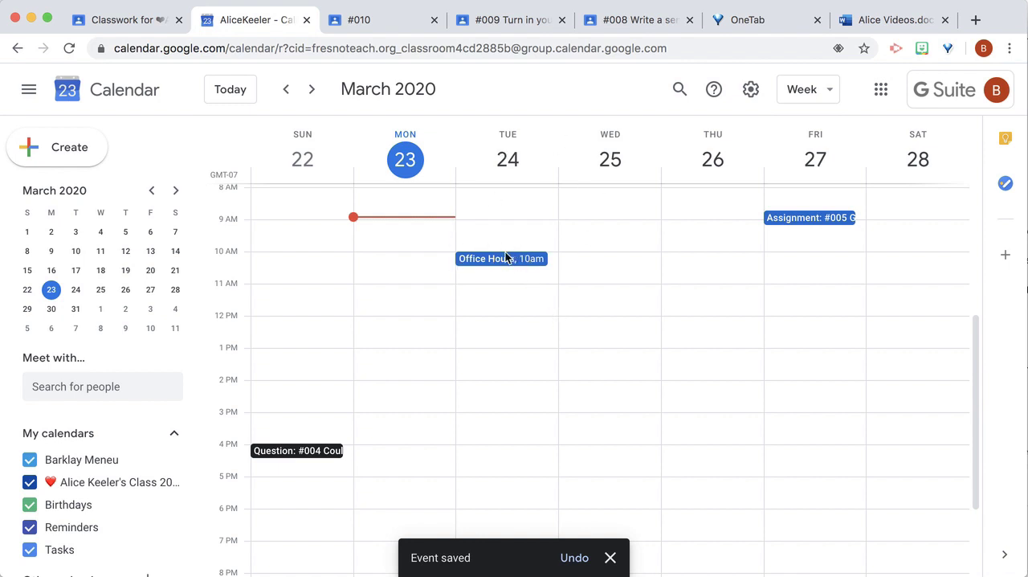
mouse_move(535, 264)
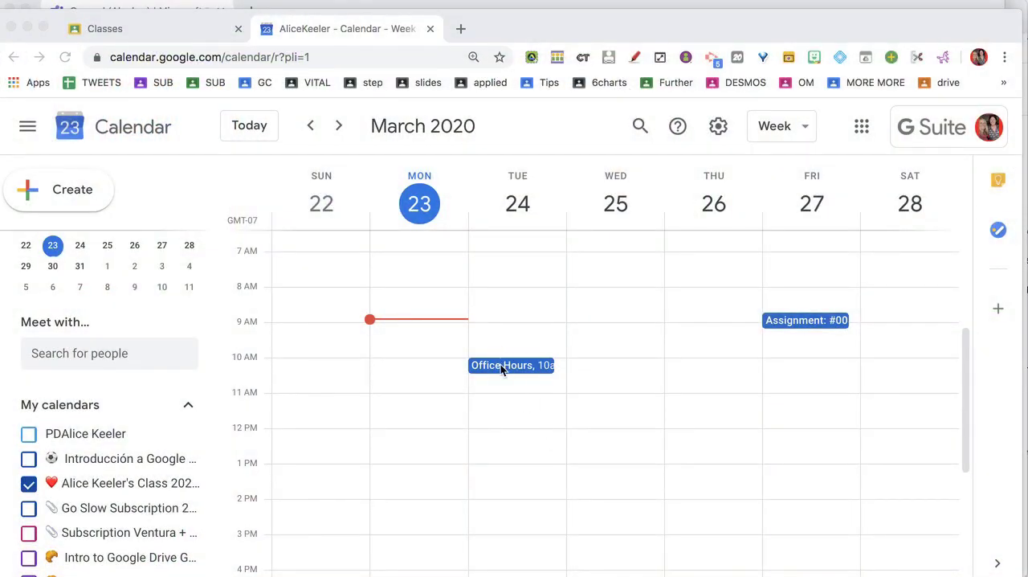
mouse_move(512, 366)
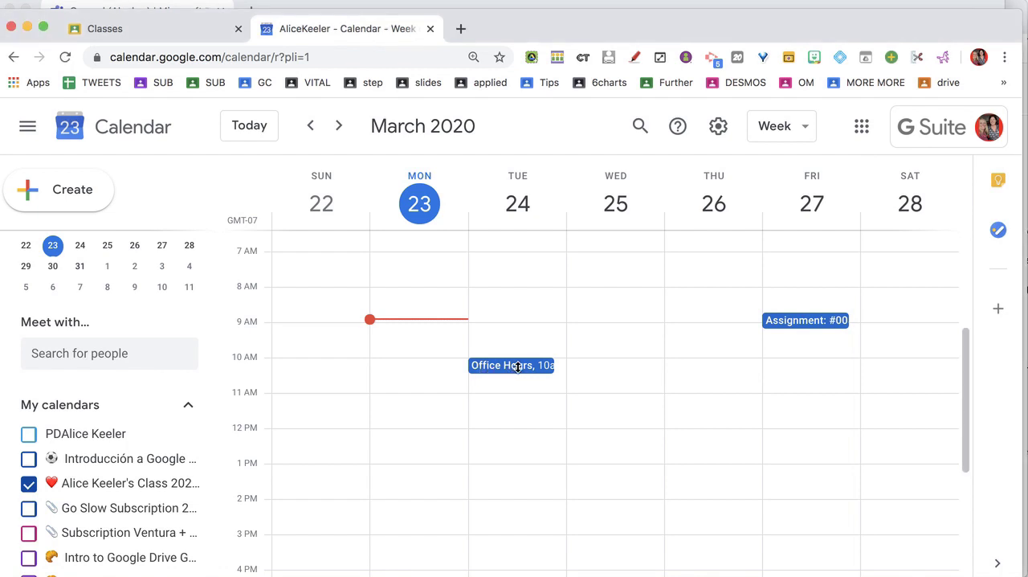
Step: As a student, open Tuesday's Office Hours event and join its Hangouts Meet call
click(511, 366)
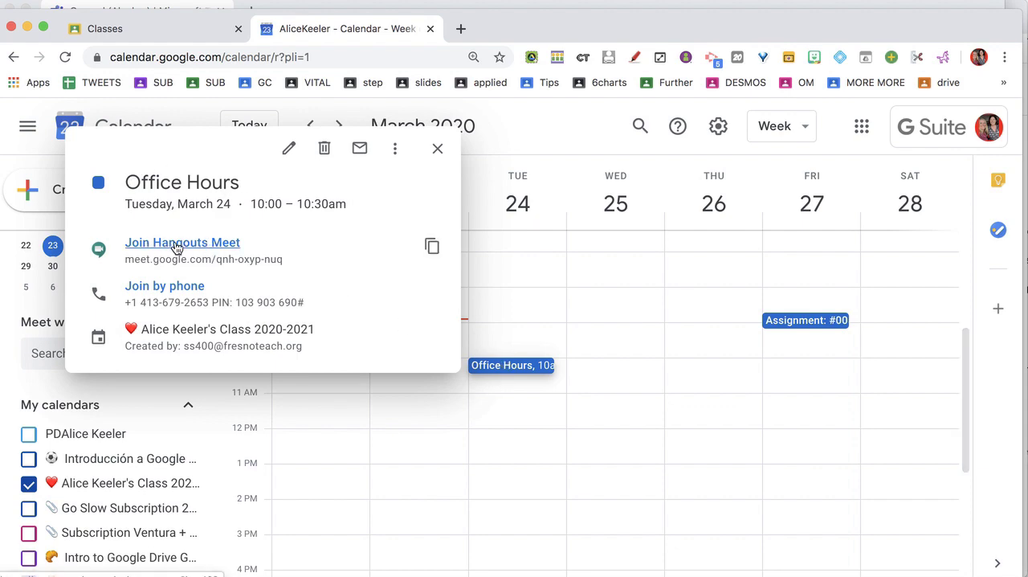
click(183, 241)
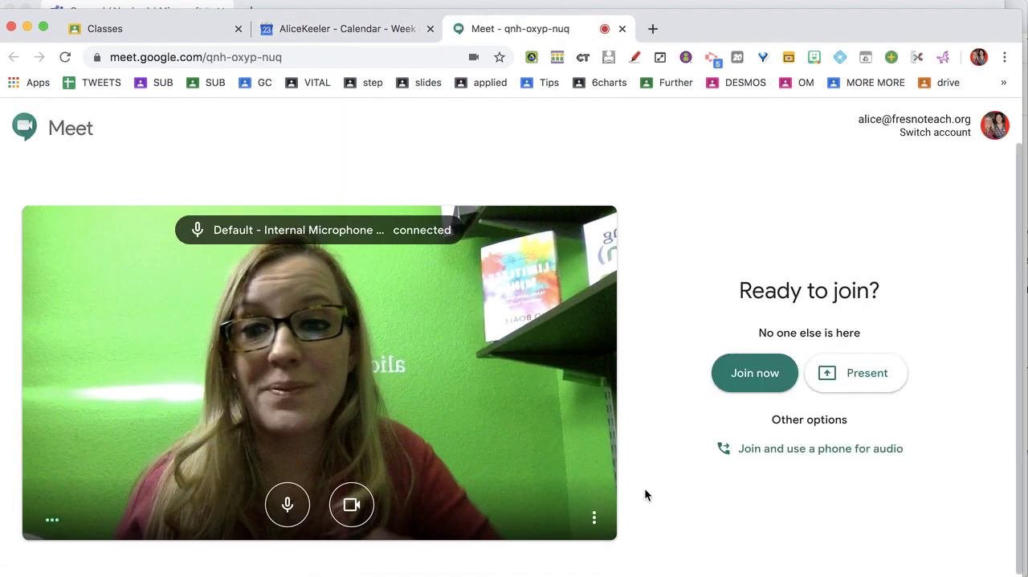